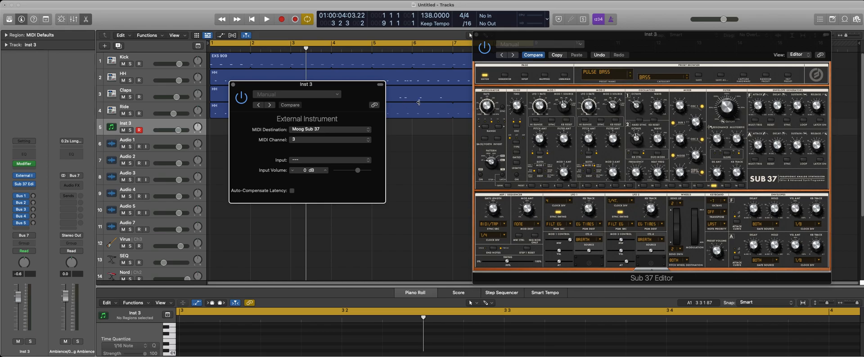
mouse_move(368, 93)
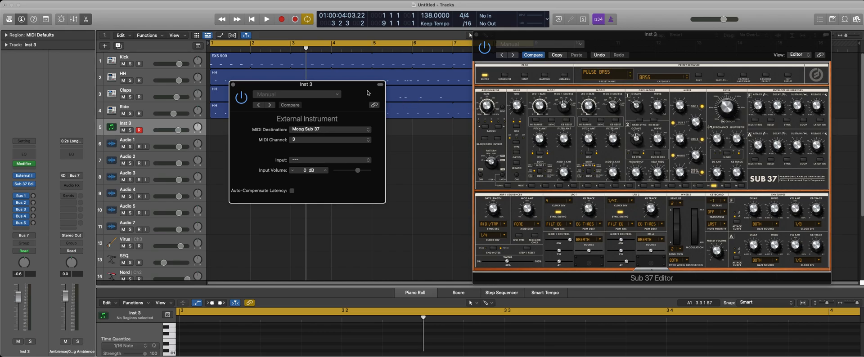
mouse_move(355, 88)
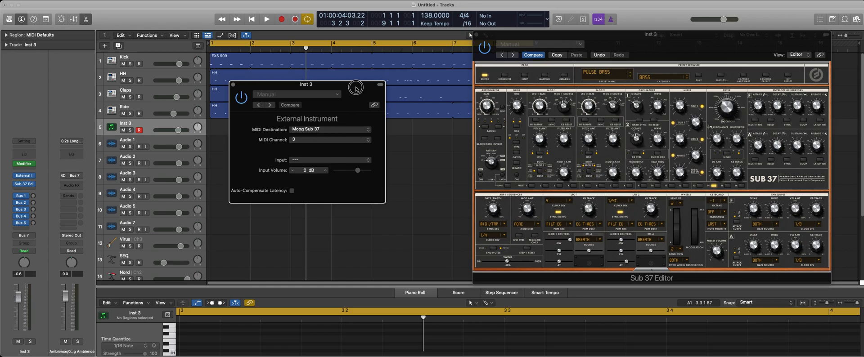
mouse_move(147, 128)
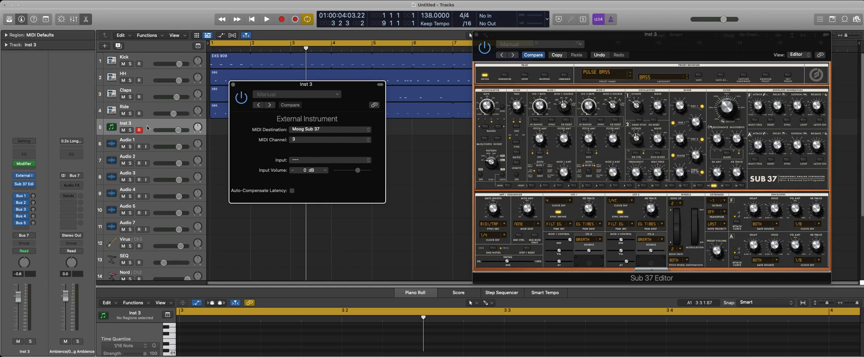
mouse_move(147, 128)
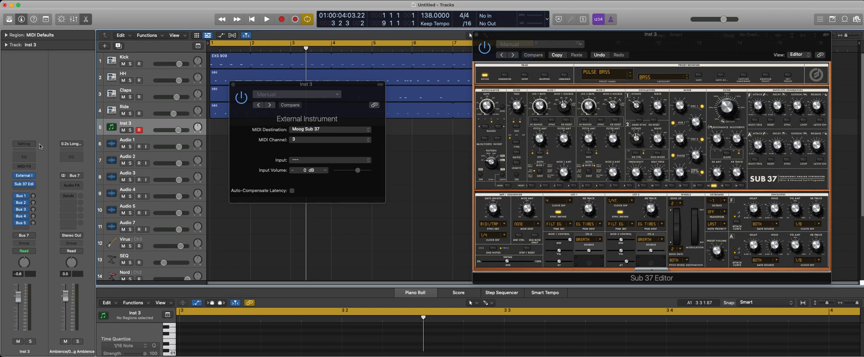
mouse_move(56, 175)
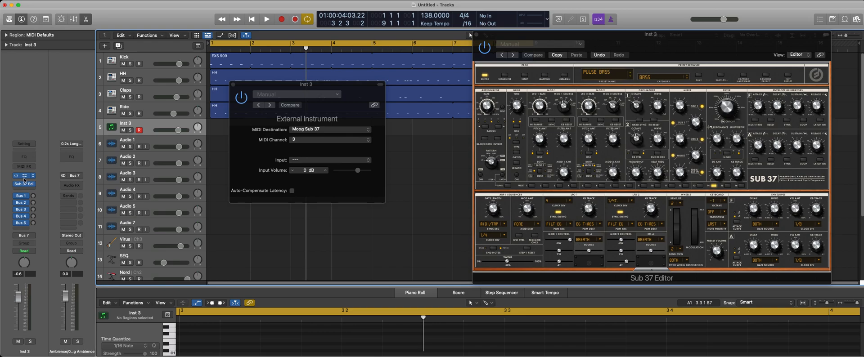
mouse_move(31, 180)
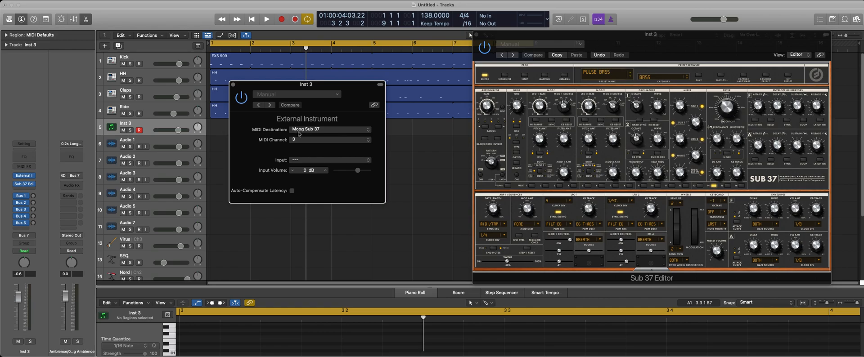
mouse_move(300, 145)
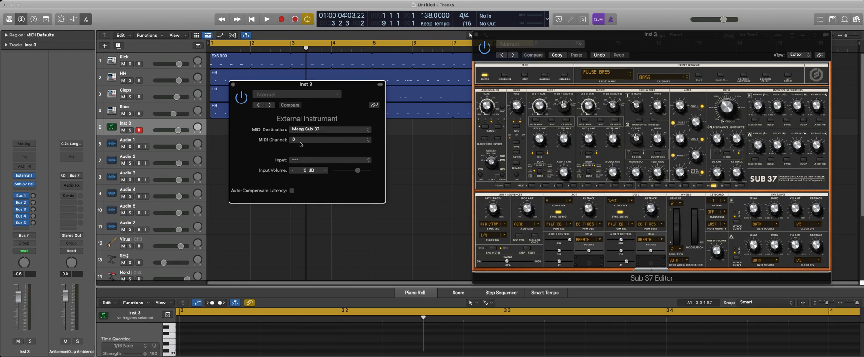
mouse_move(368, 154)
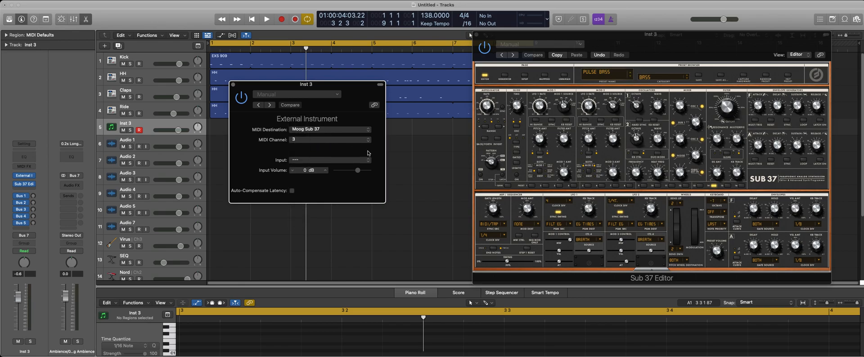
- Reposition the Sub 37 Editor window so it partly overlaps the External Instrument window
click(327, 160)
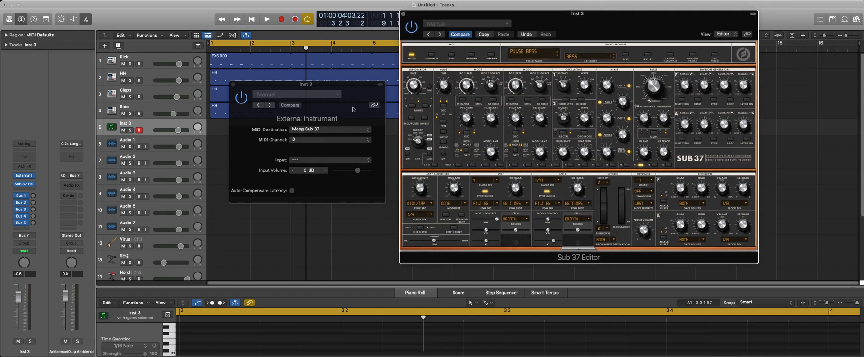
click(267, 19)
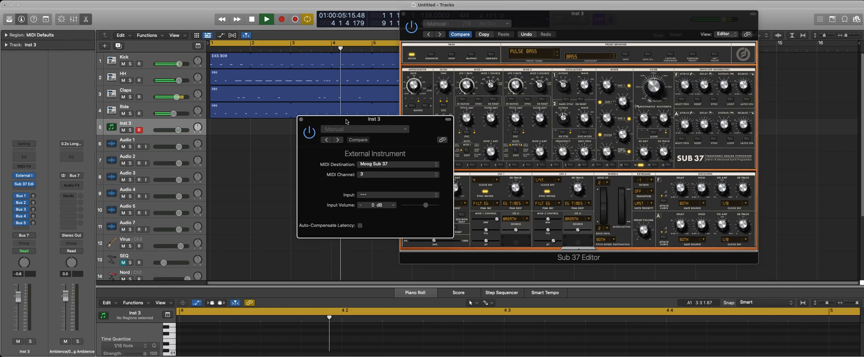
- Start project playback with the External Instrument window in front of the Sub 37 Editor
click(267, 19)
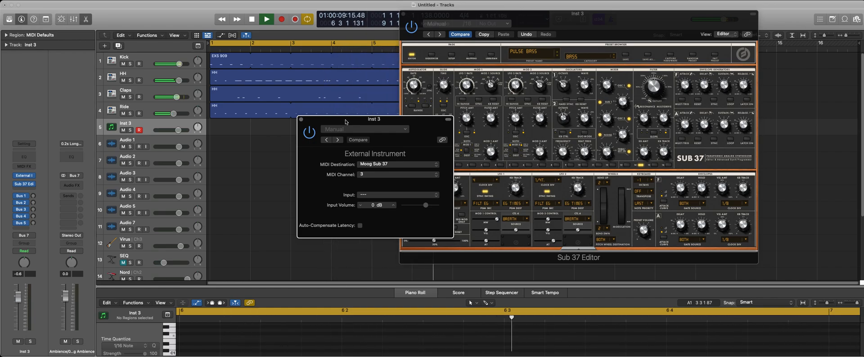
click(267, 19)
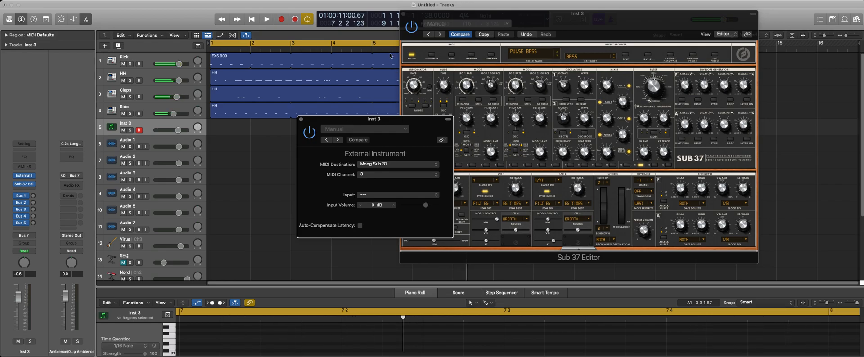